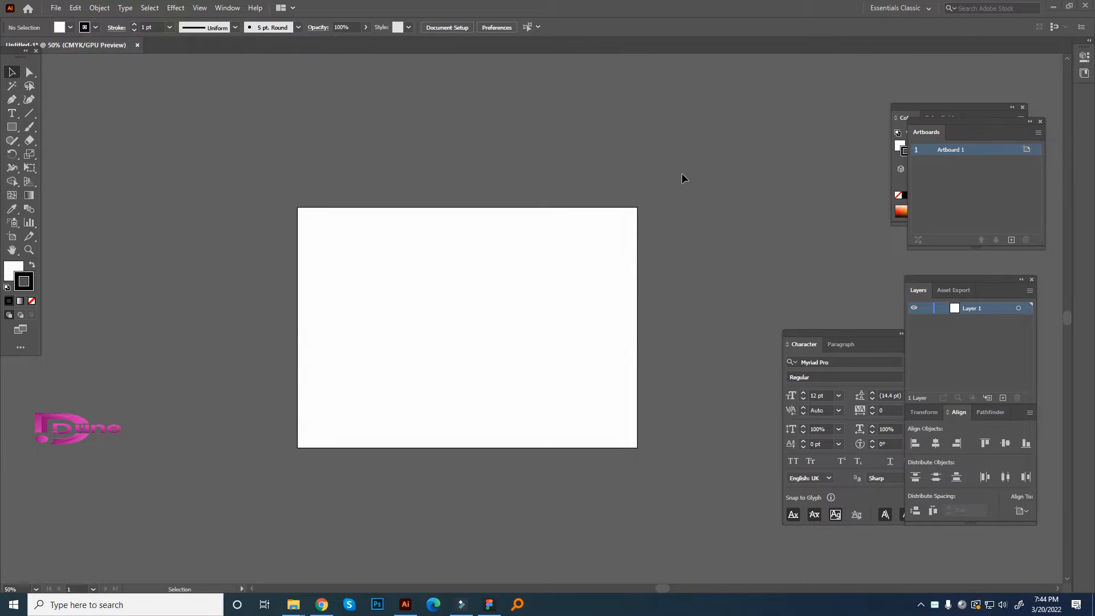
mouse_move(75, 58)
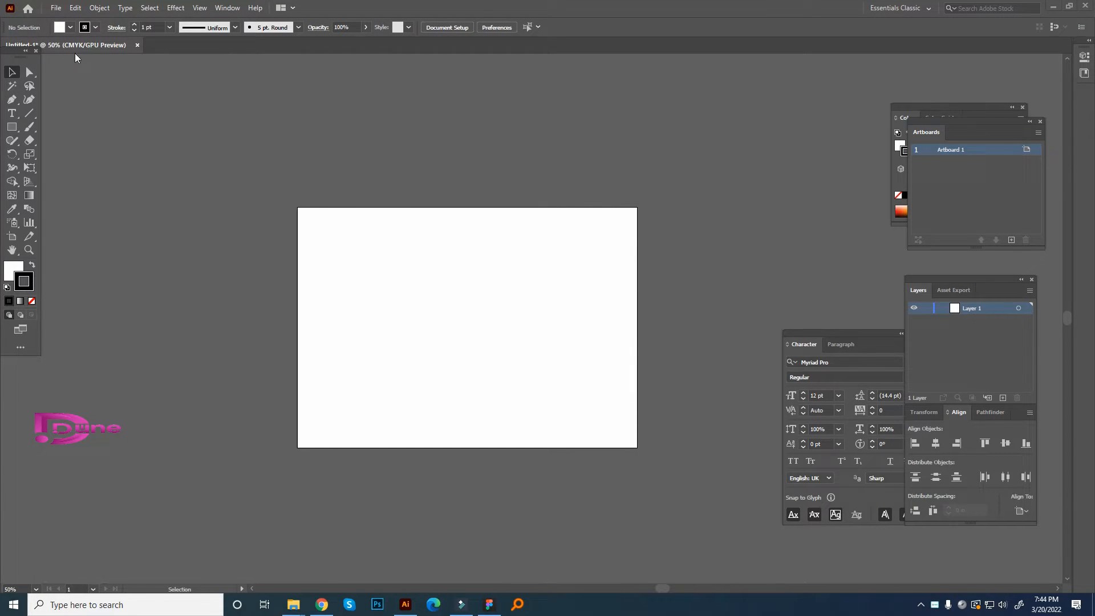
mouse_move(459, 66)
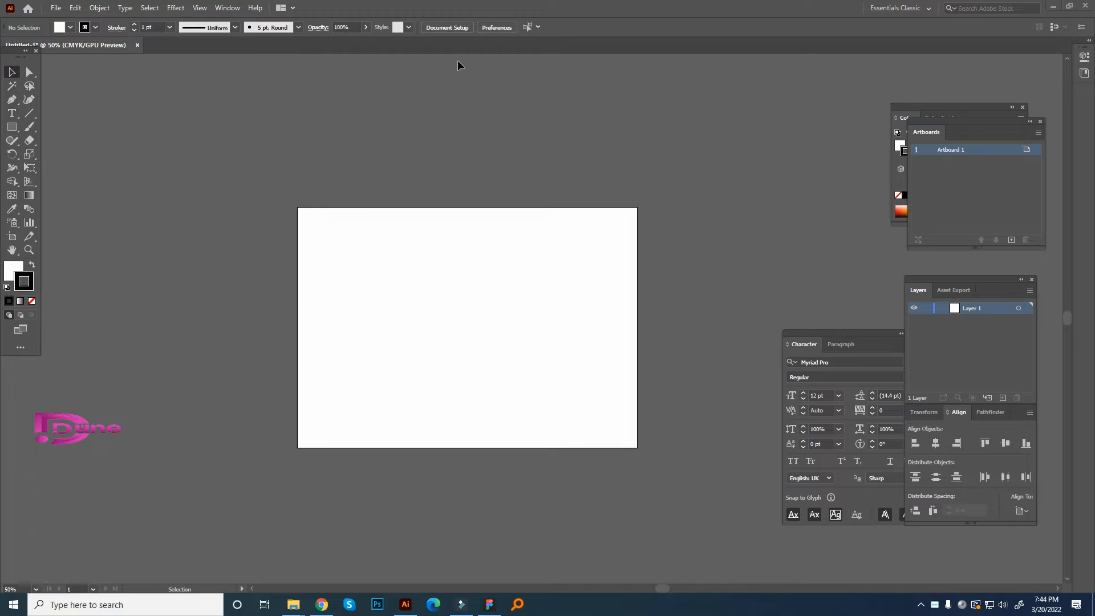
mouse_move(427, 387)
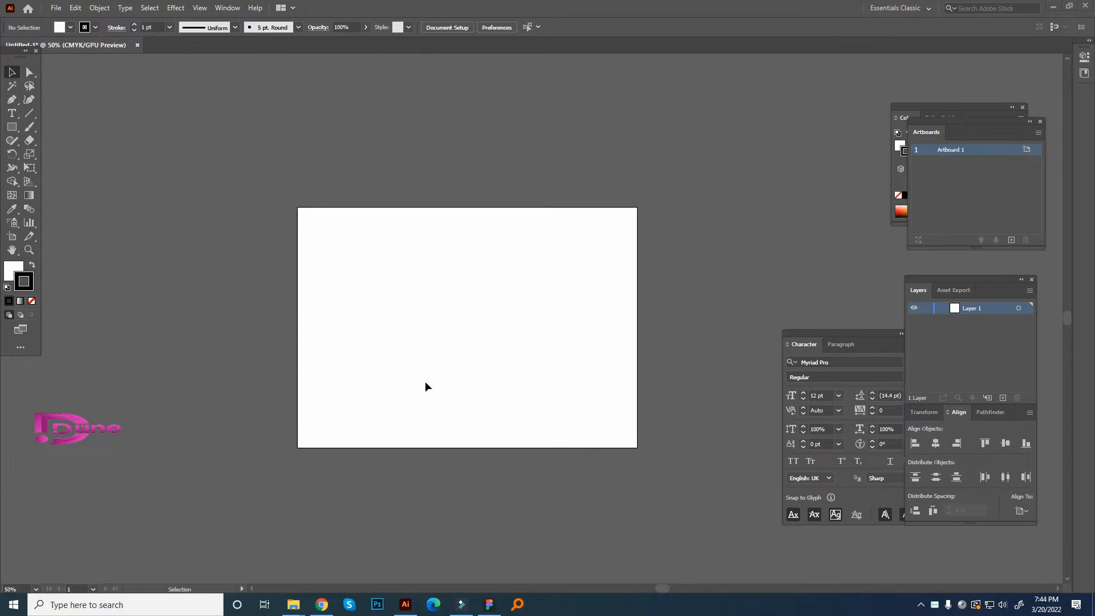
mouse_move(231, 130)
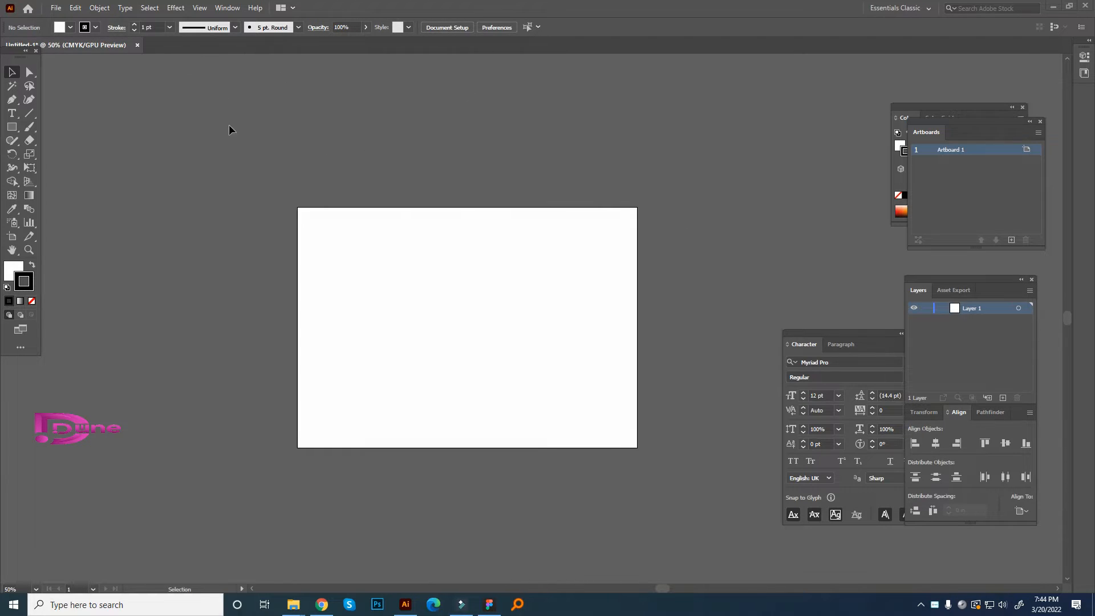
mouse_move(174, 80)
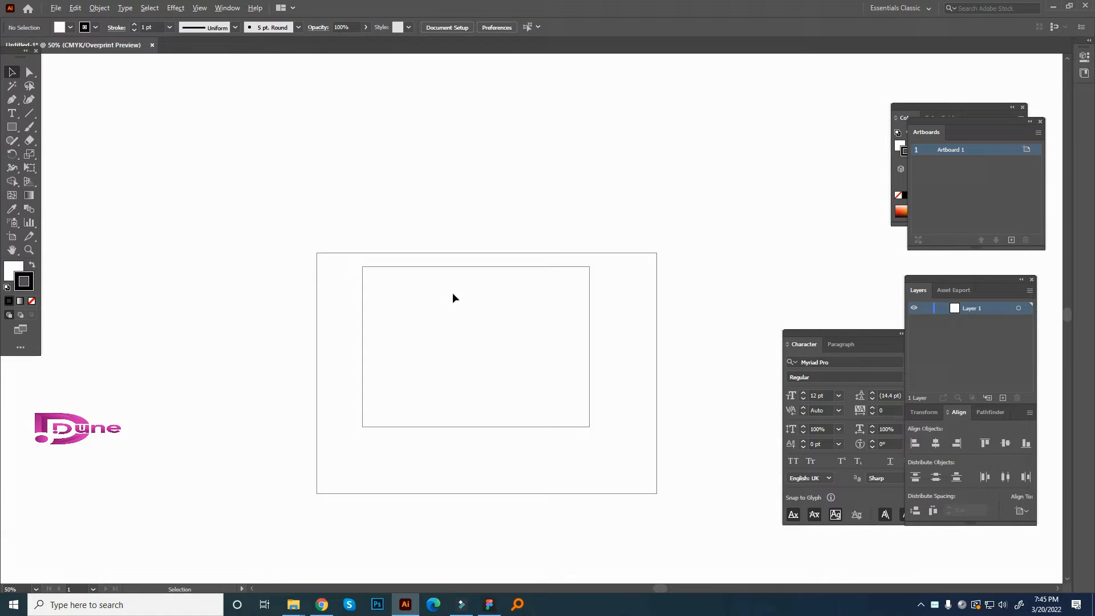
- Draw a rectangle and fill it with coral red from the Color Picker
click(12, 126)
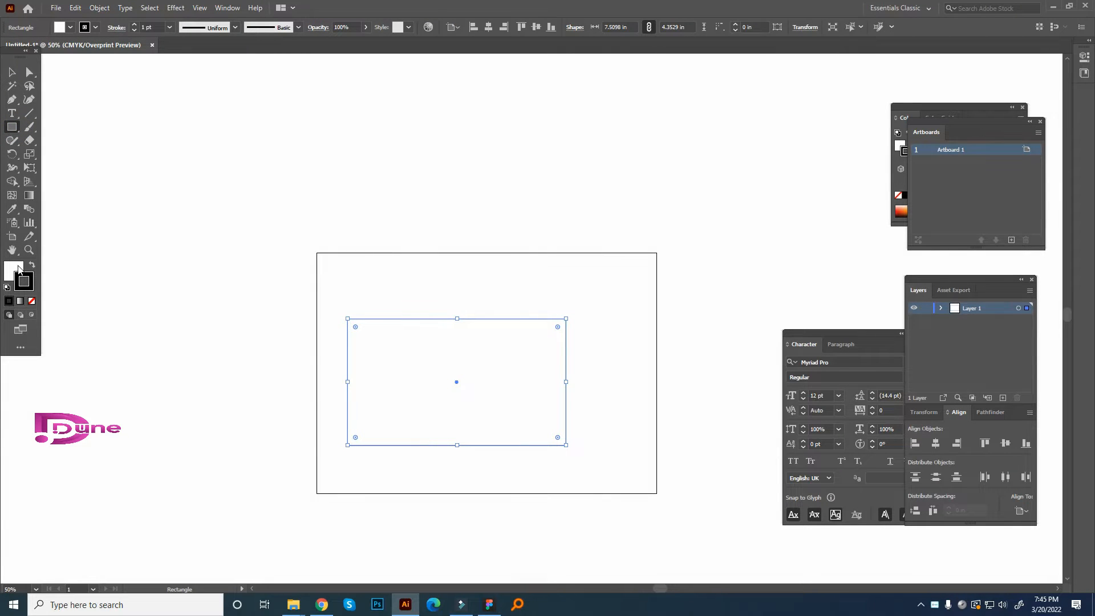
double_click(12, 273)
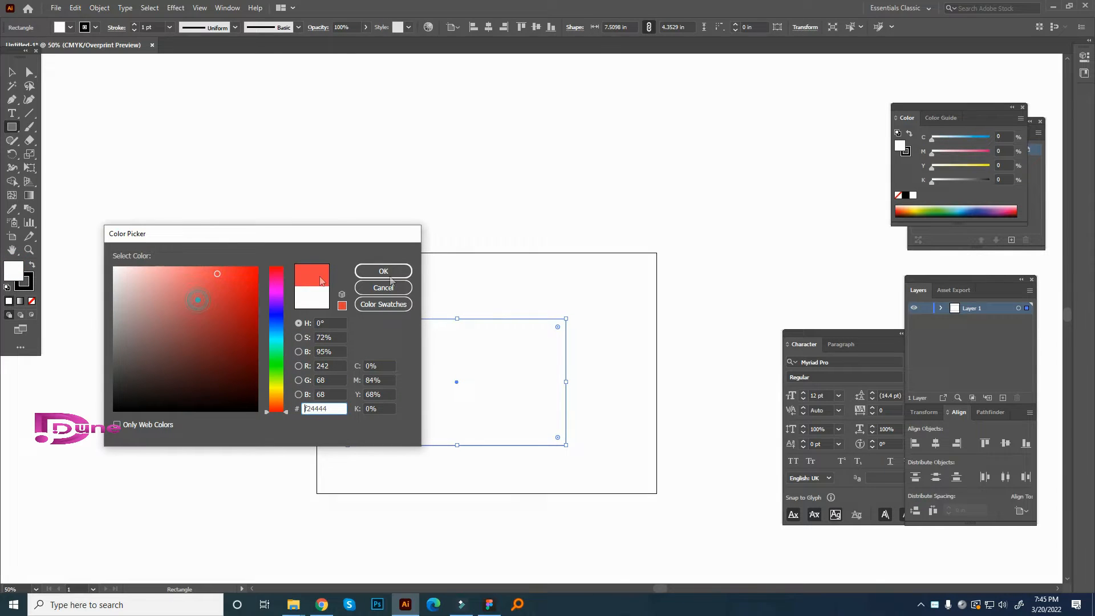
click(383, 271)
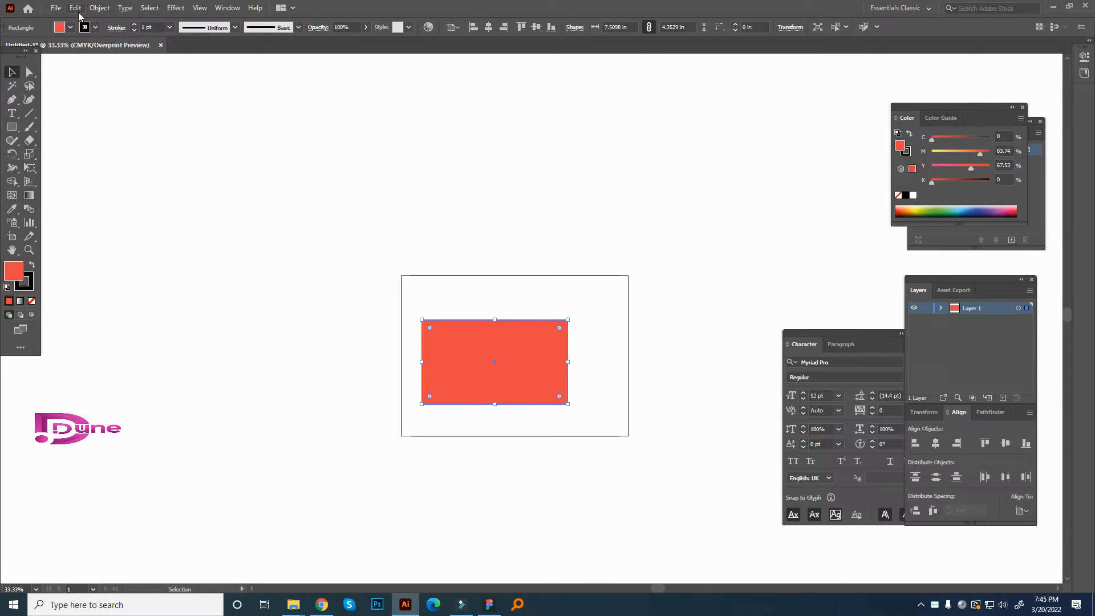
- Set User Interface preferences Brightness to the darkest swatch and apply
click(74, 8)
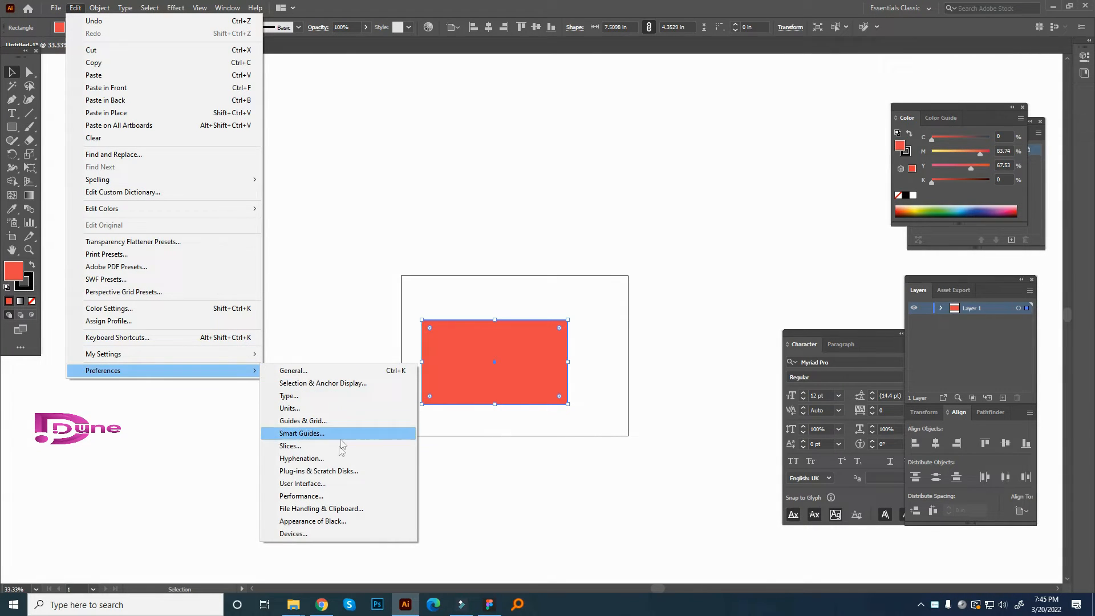
click(302, 483)
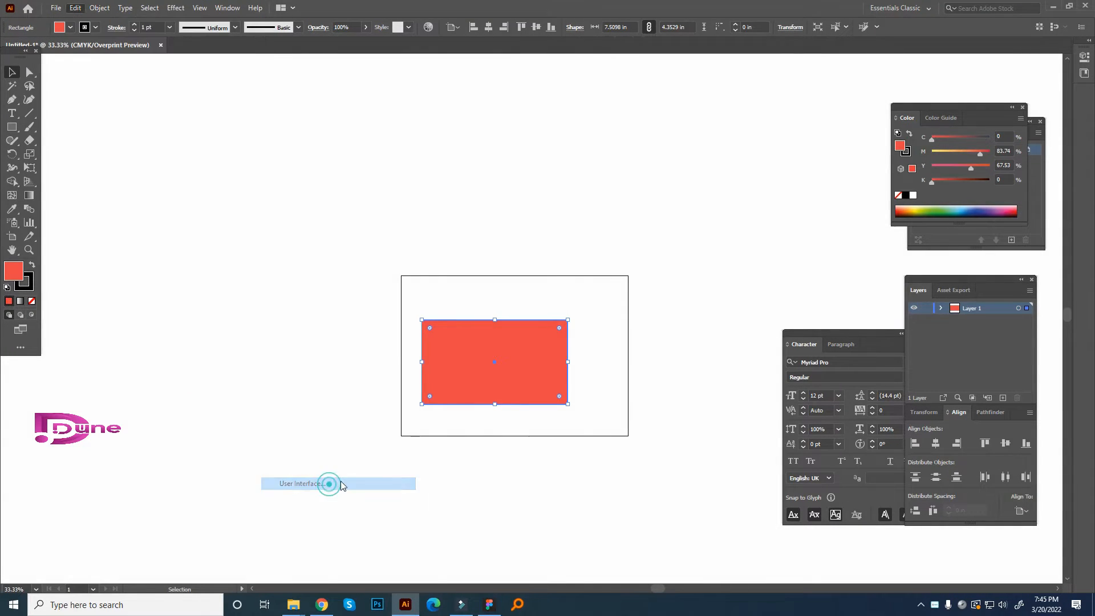
click(299, 483)
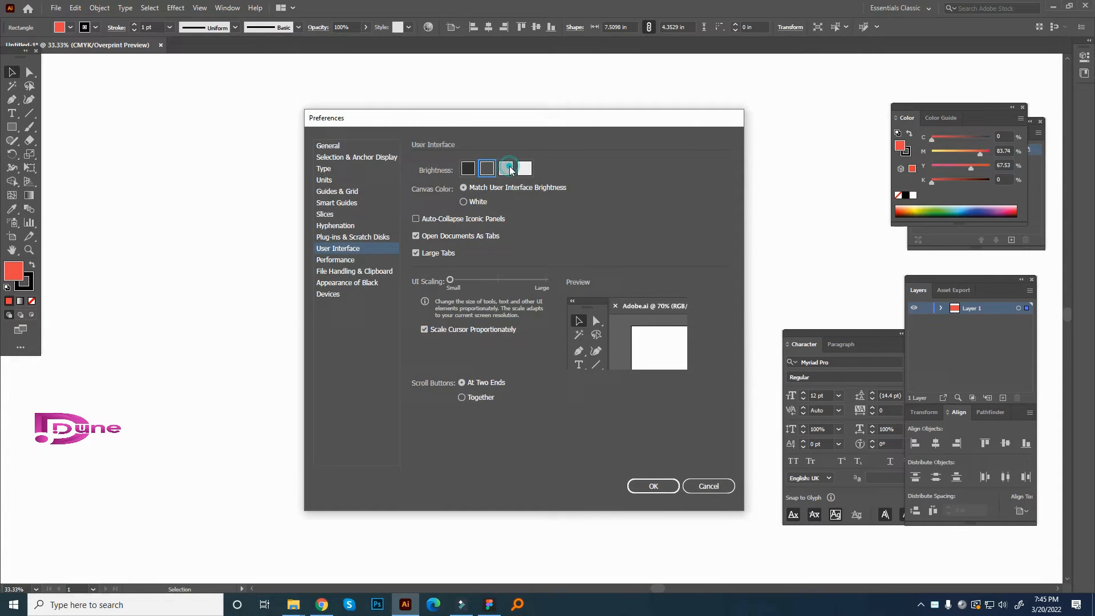
click(467, 168)
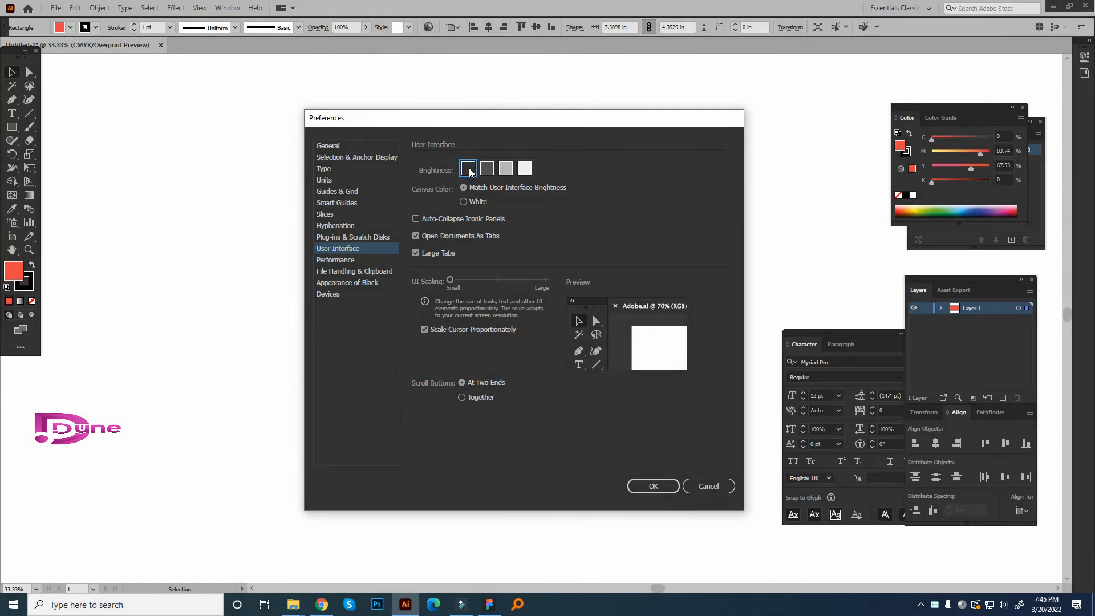
click(654, 486)
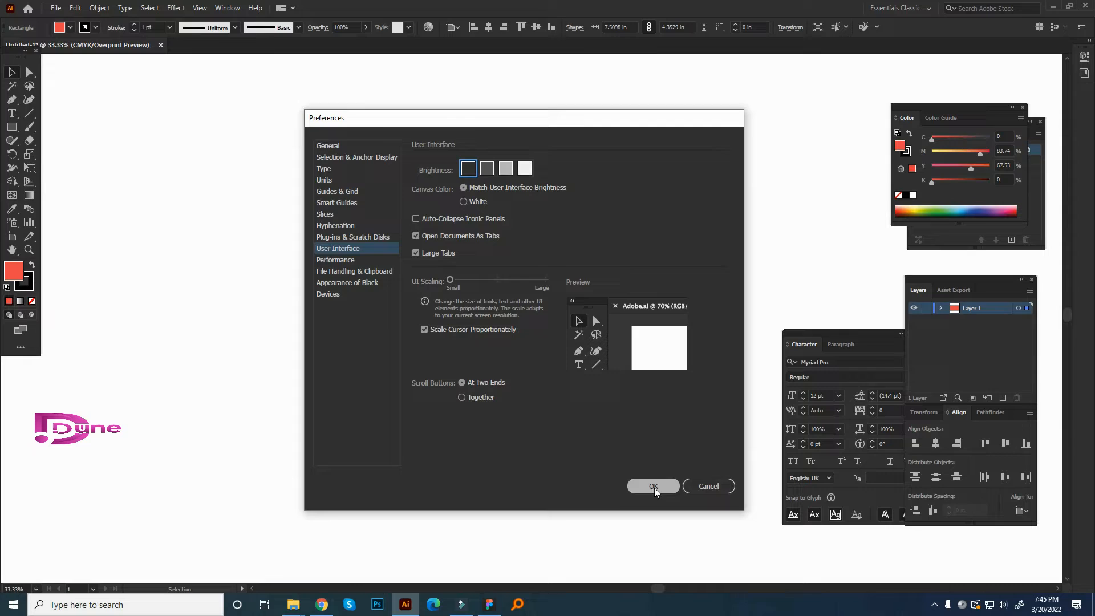
click(653, 486)
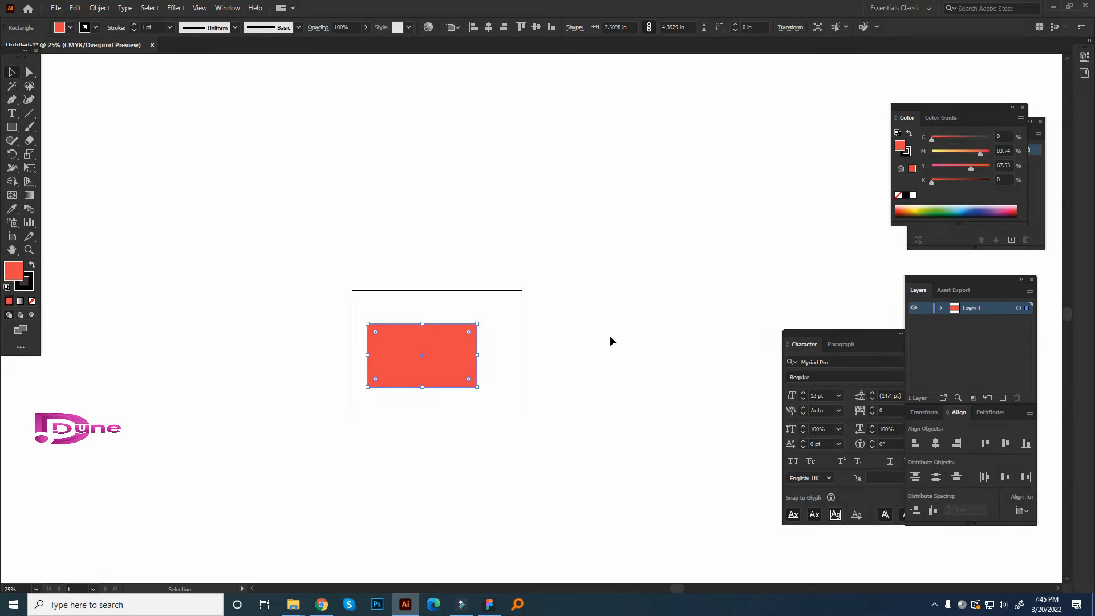
- Choose the second, medium-dark Brightness swatch in User Interface preferences and apply
click(75, 7)
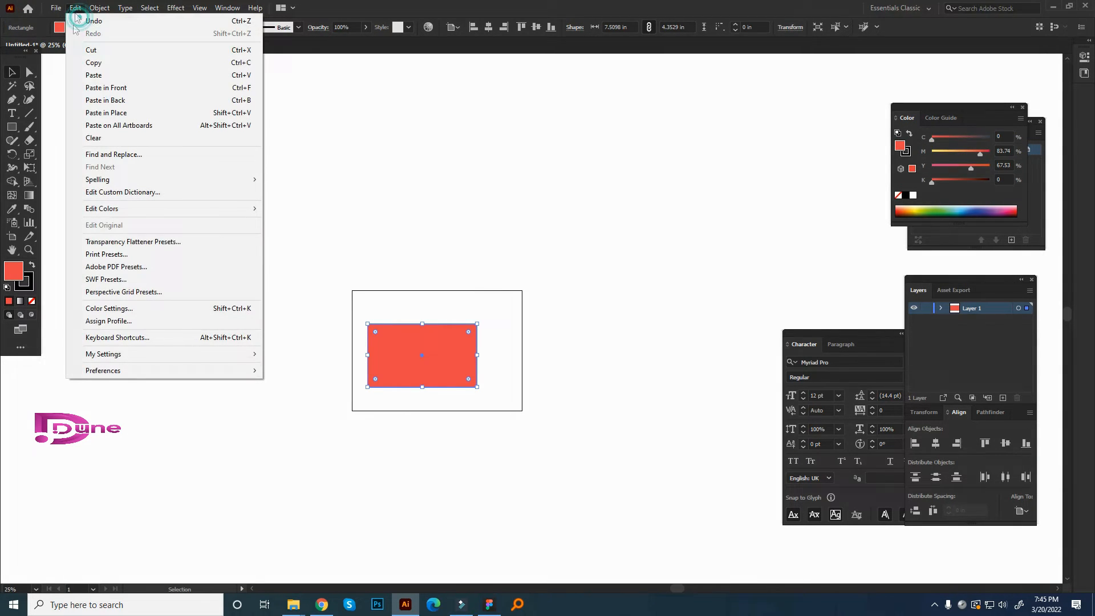
click(103, 370)
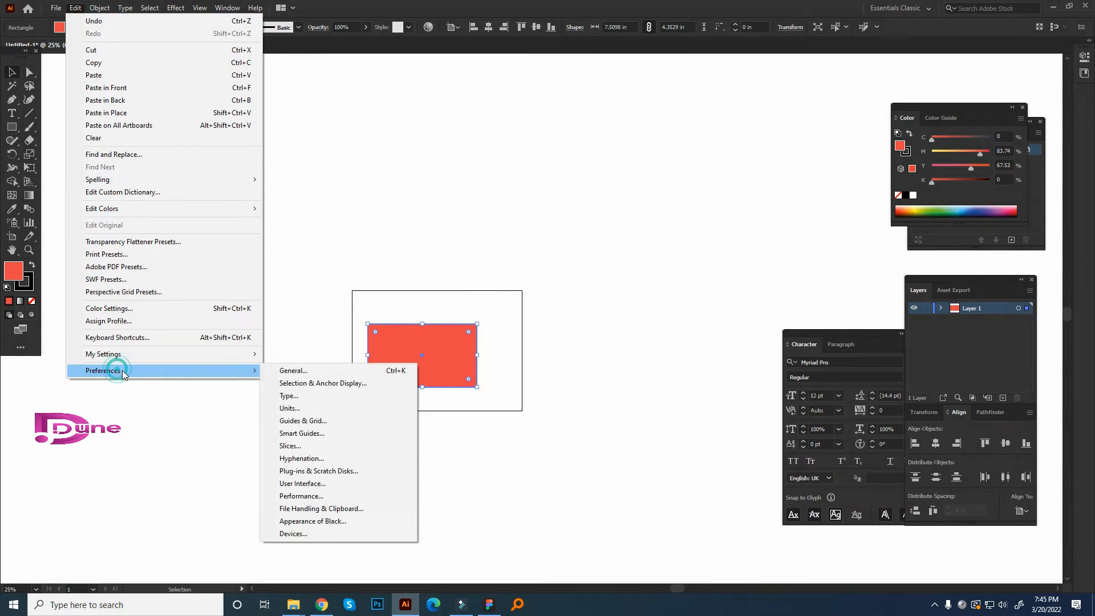
mouse_move(337, 483)
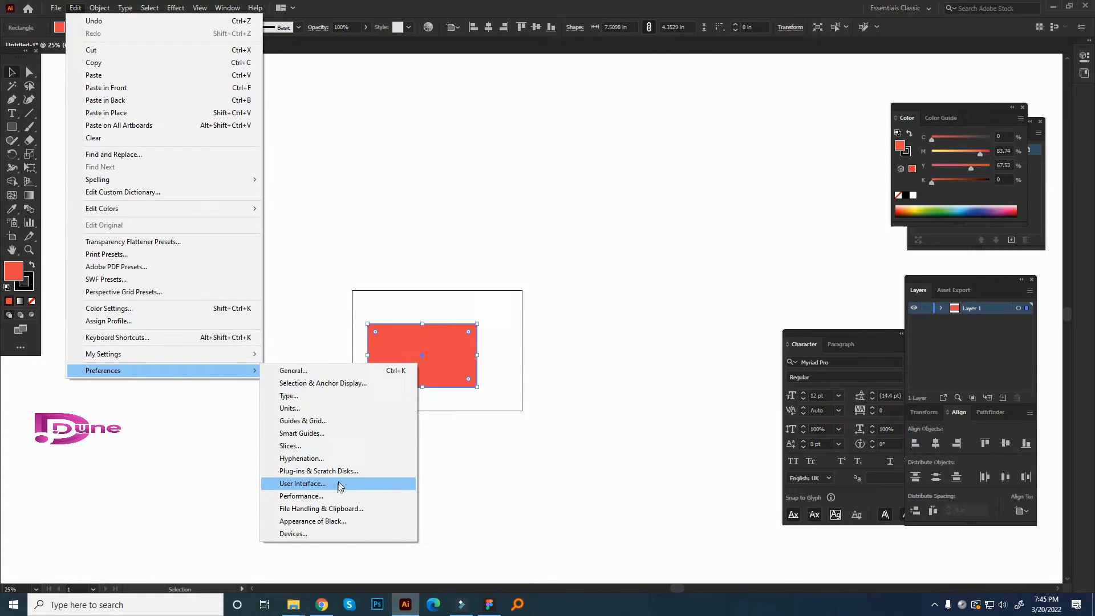
click(302, 483)
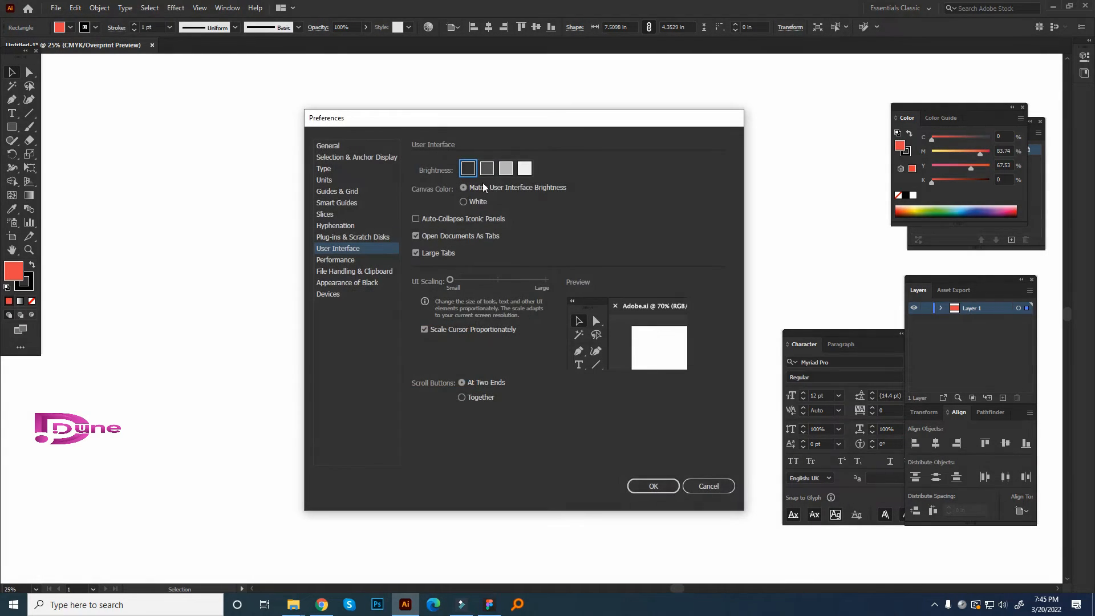
click(487, 169)
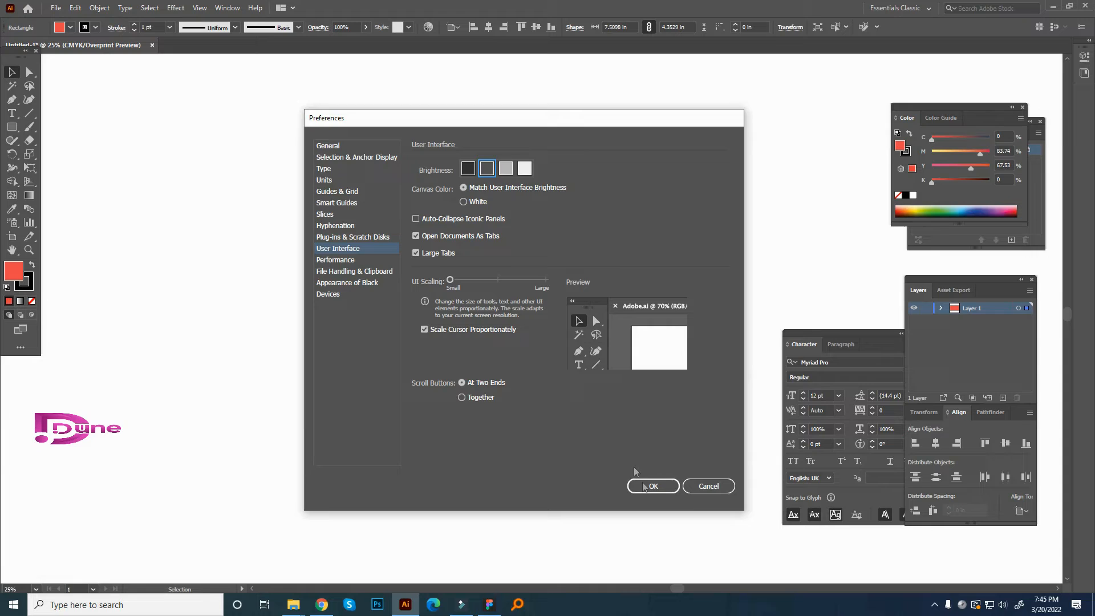
click(653, 486)
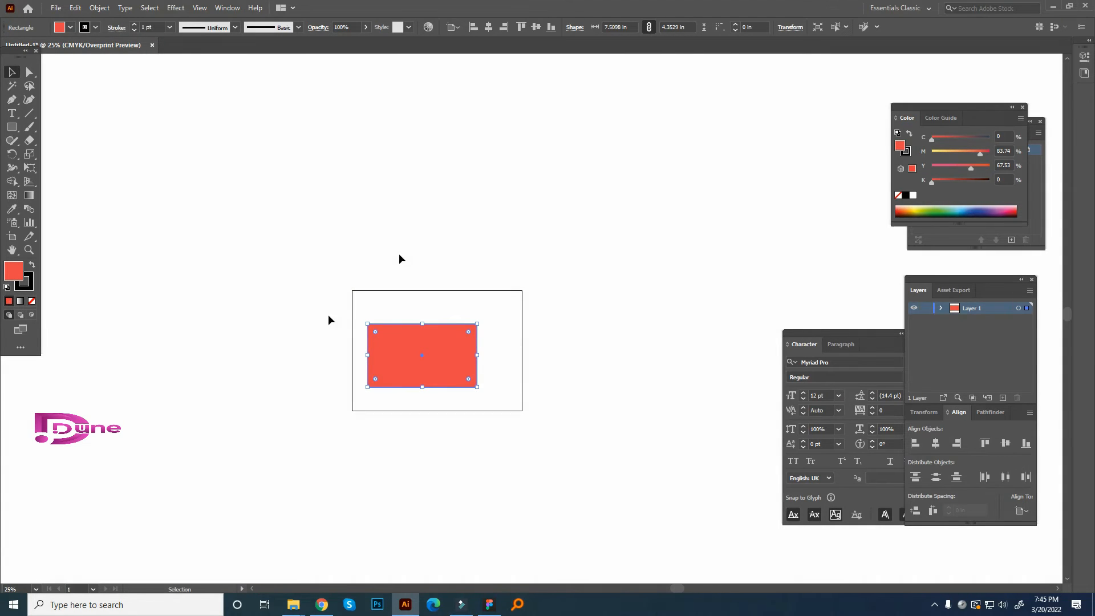
mouse_move(412, 251)
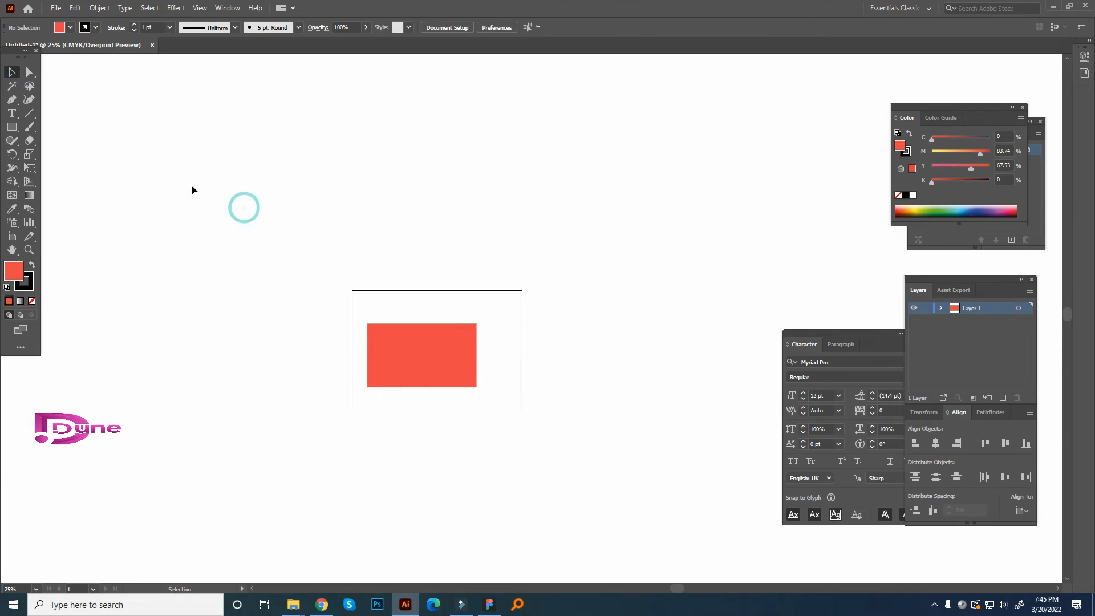
- Select the red rectangle, uncheck View > Overprint Preview, then deselect
click(422, 355)
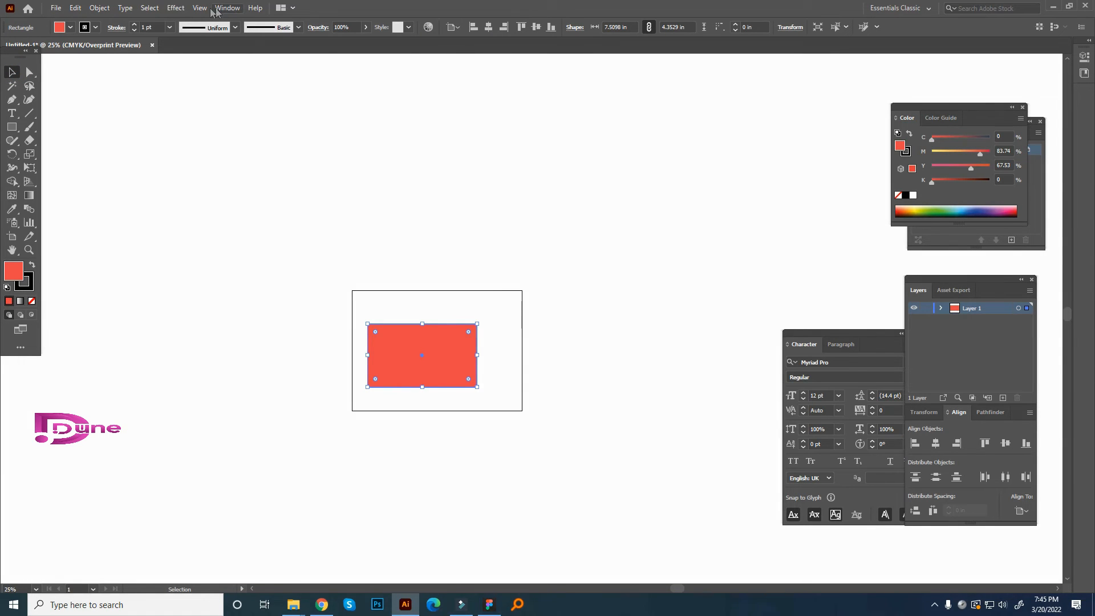
click(199, 8)
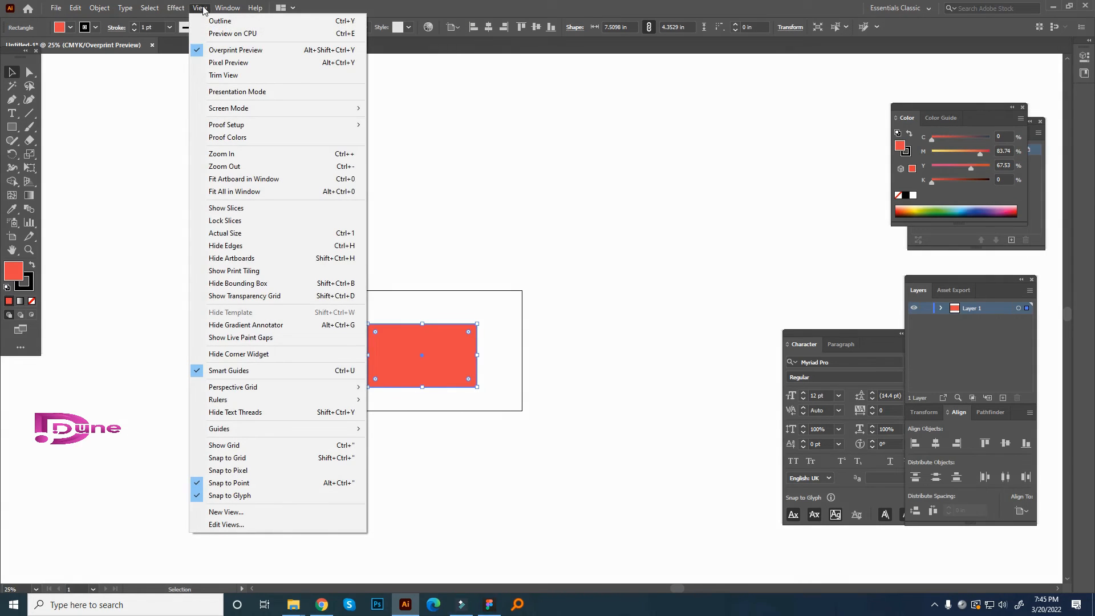
mouse_move(235, 50)
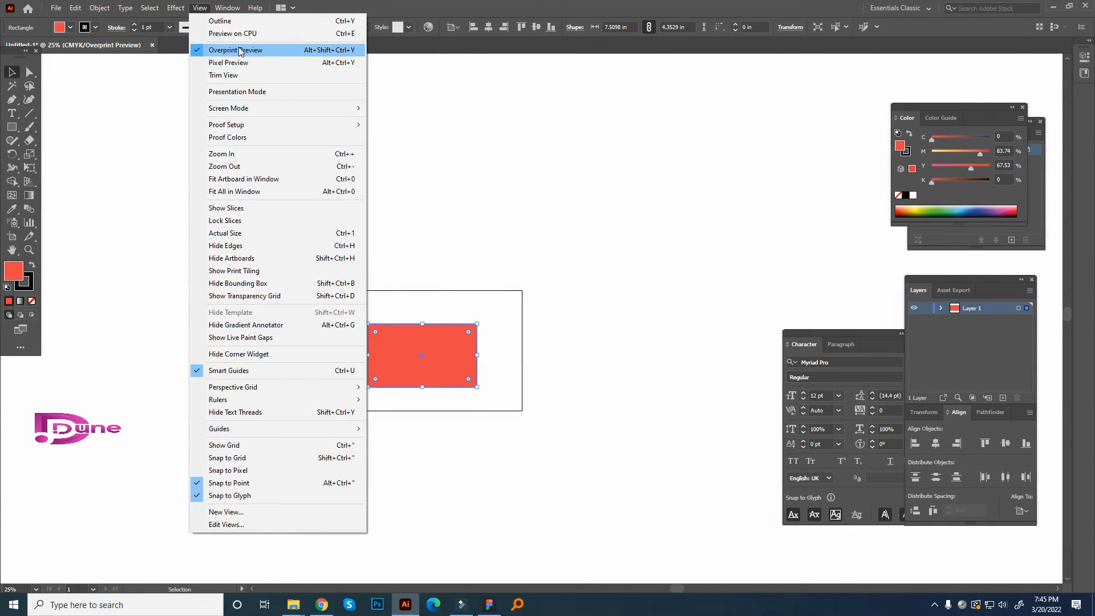
click(236, 50)
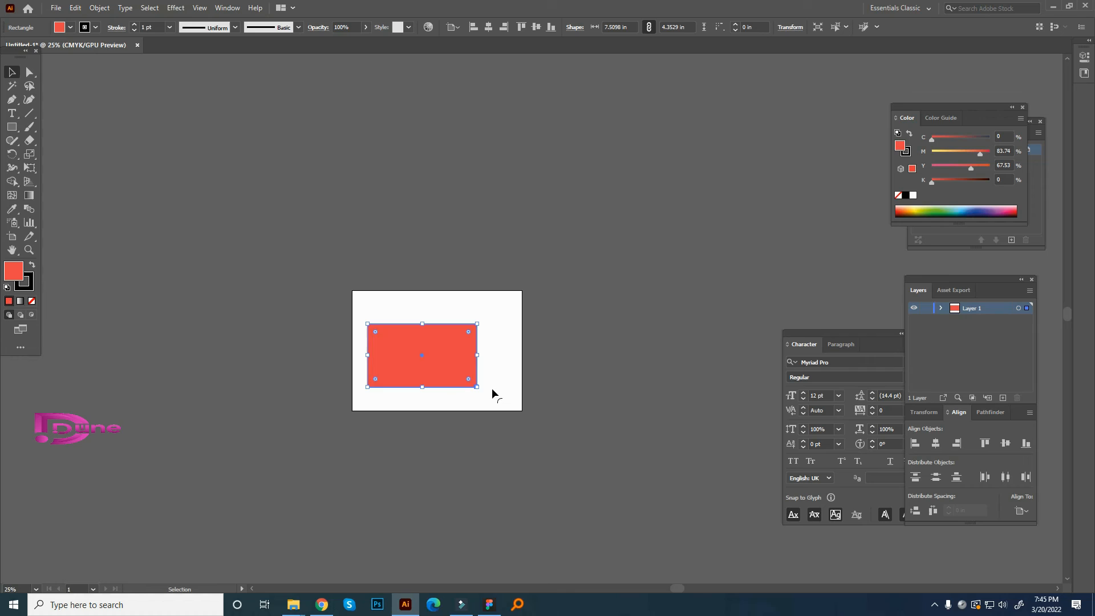
click(522, 382)
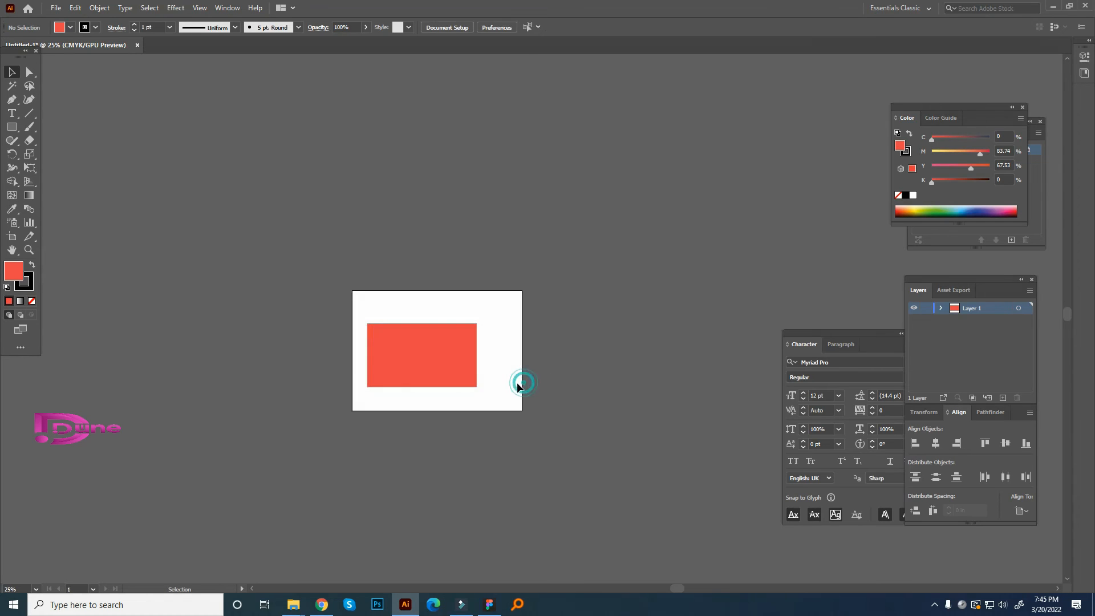